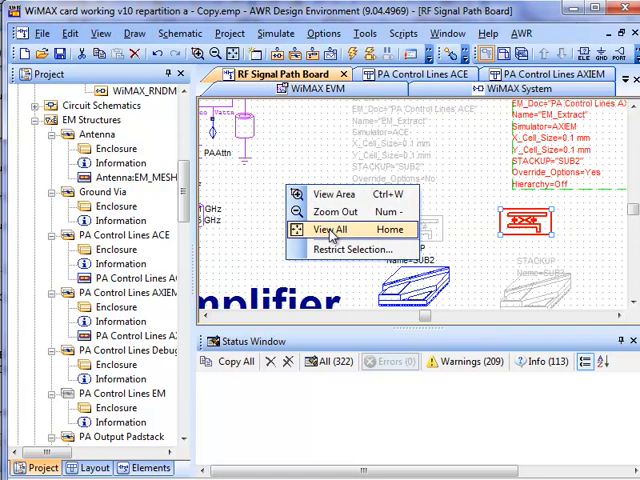
Fit the whole RF Signal Path Board schematic in the window and bring up view options.
{"action": "left_click", "coordinate": [330, 229]}
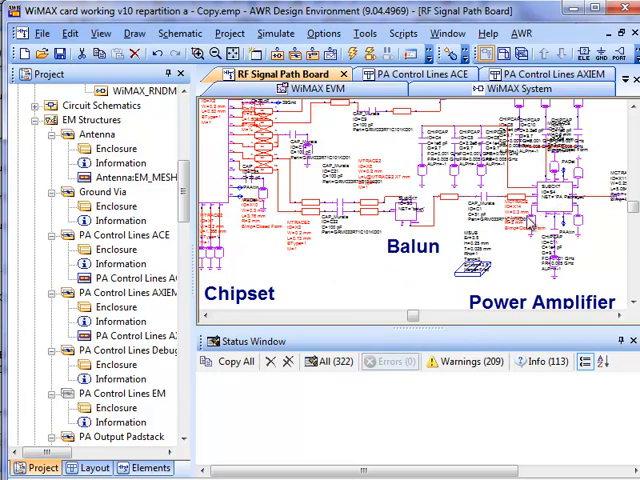
{"action": "right_click", "coordinate": [530, 228]}
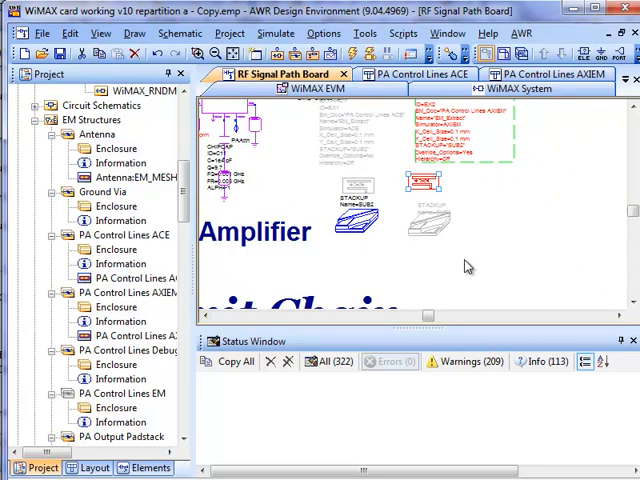
{"action": "mouse_move", "coordinate": [471, 262]}
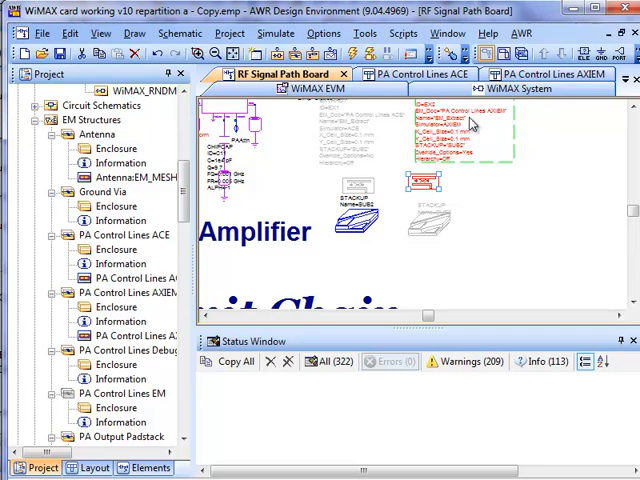
Display the PA Control Lines ACE layout with its numbered port traces.
{"action": "left_click", "coordinate": [412, 74]}
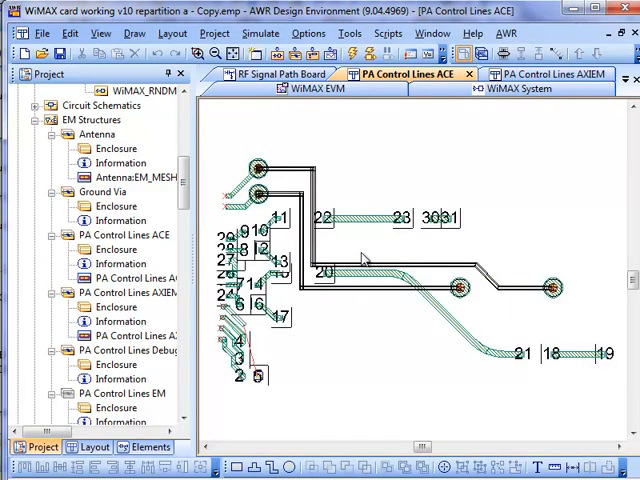
{"action": "mouse_move", "coordinate": [538, 197]}
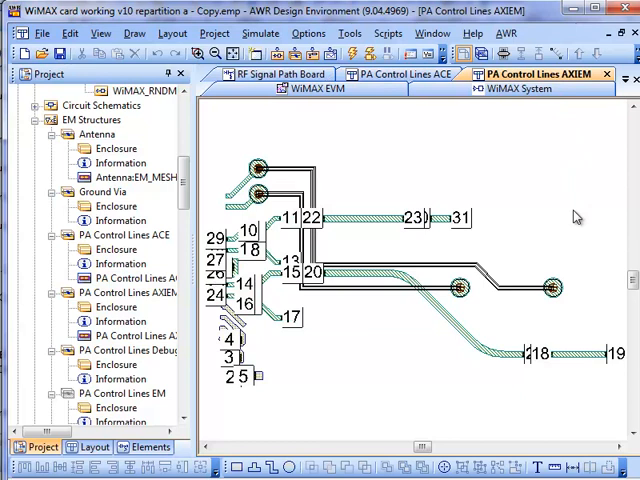
Switch between the ACE and AXIEM control line layouts, then display the WiMAX EVM graph.
{"action": "left_click", "coordinate": [410, 73]}
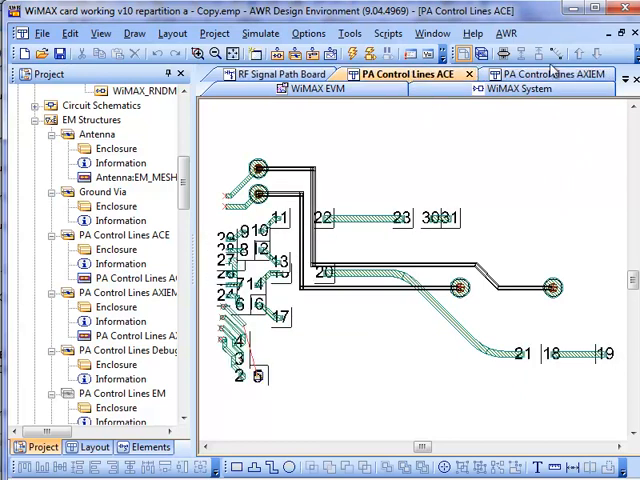
{"action": "left_click", "coordinate": [545, 74]}
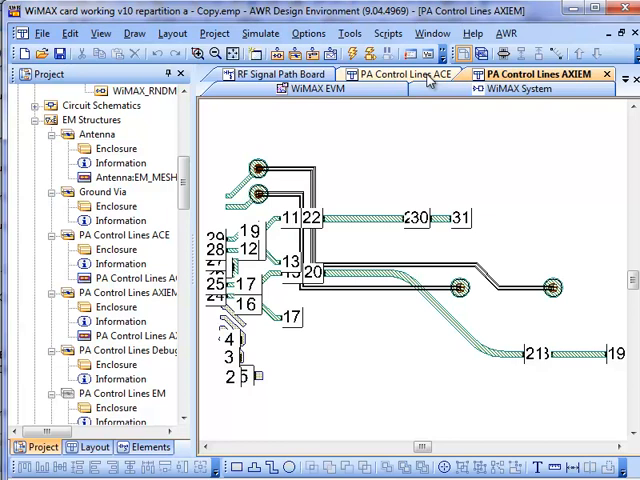
{"action": "mouse_move", "coordinate": [428, 80]}
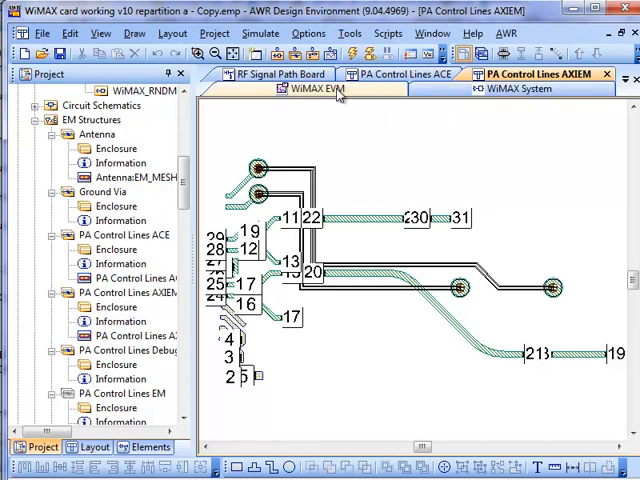
{"action": "left_click", "coordinate": [314, 88]}
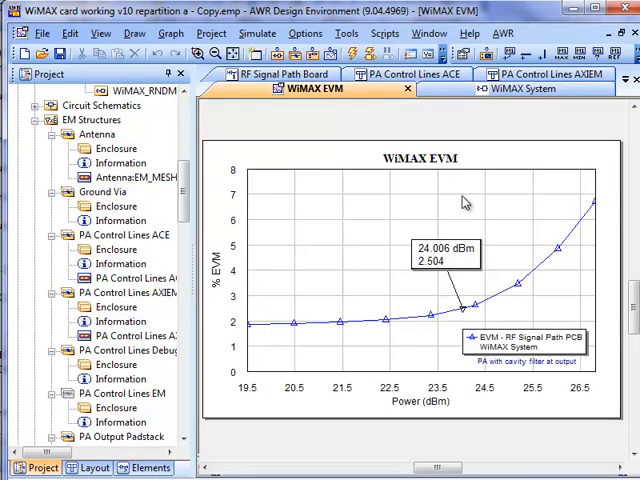